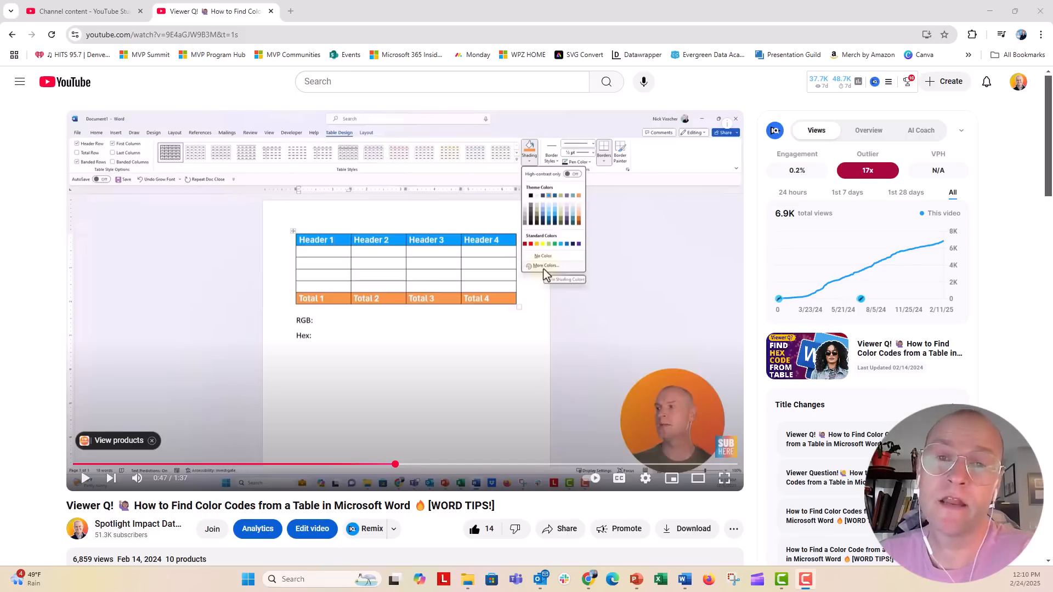
{"action": "mouse_move", "coordinate": [44, 365]}
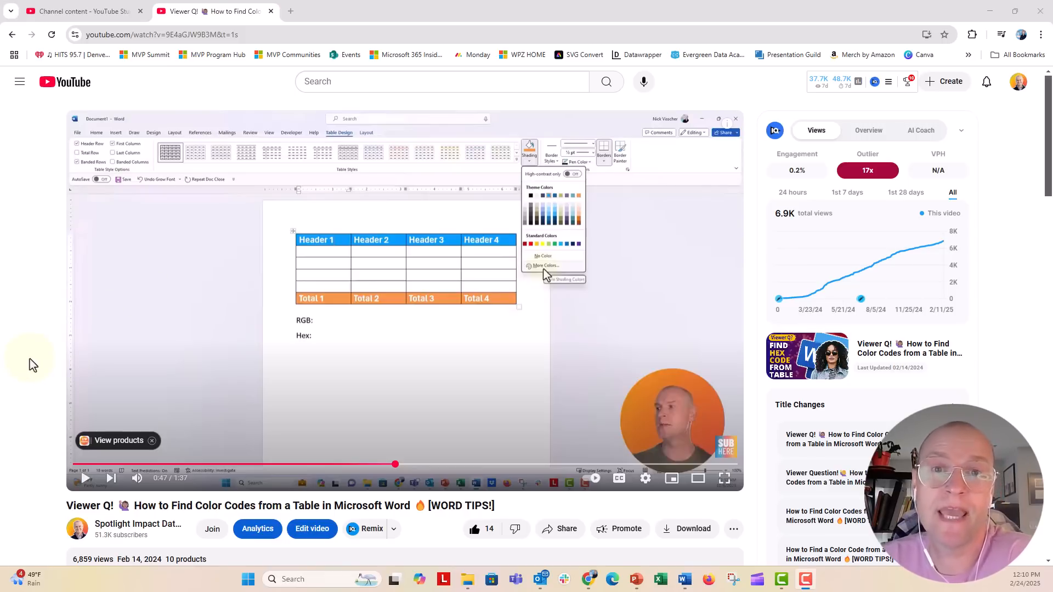
Select the first table, try a blue-green style on it, then restore the purple banded style
{"action": "scroll", "scroll_direction": "down", "scroll_amount": 3}
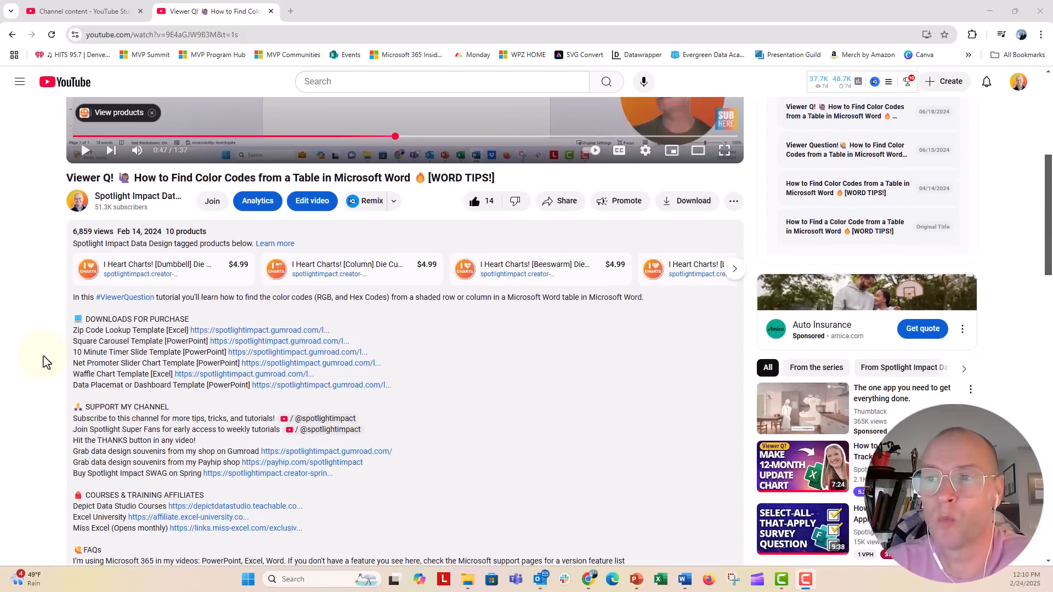
{"action": "scroll", "scroll_direction": "down", "scroll_amount": 3}
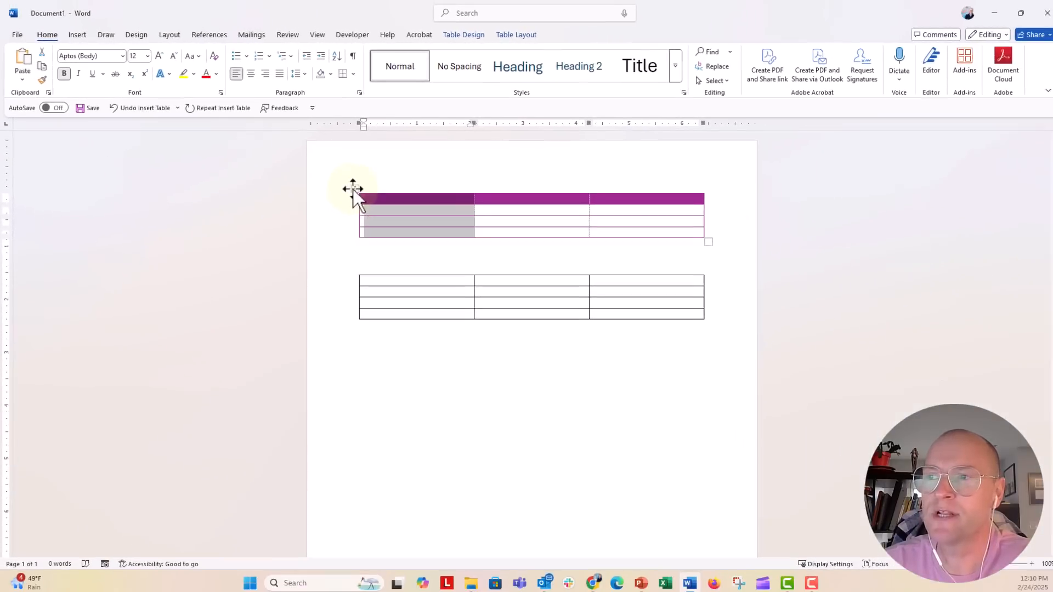
{"action": "left_click", "coordinate": [350, 189]}
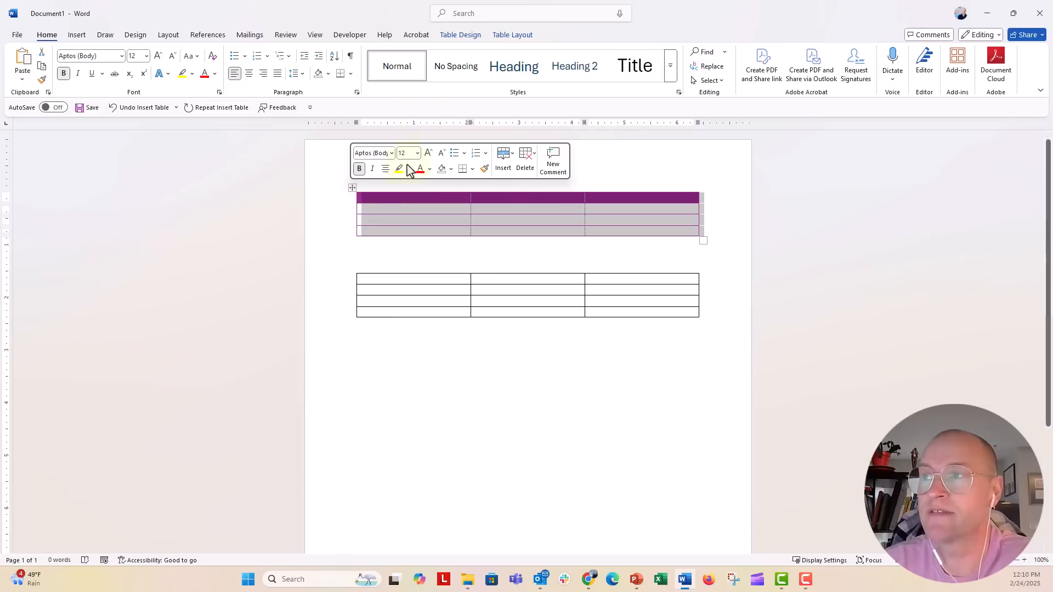
{"action": "left_click", "coordinate": [459, 34]}
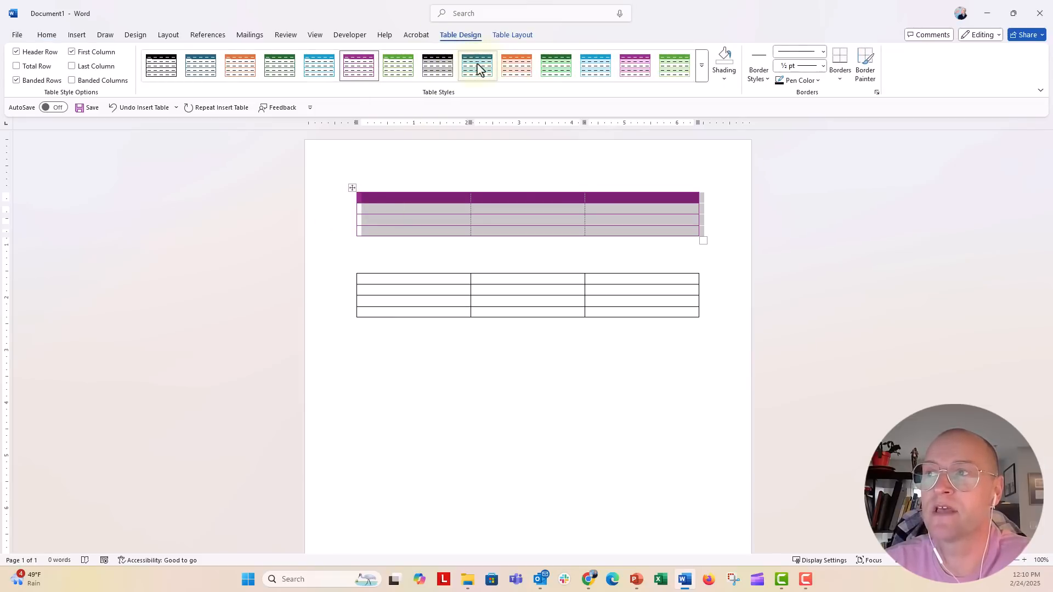
{"action": "left_click", "coordinate": [475, 65]}
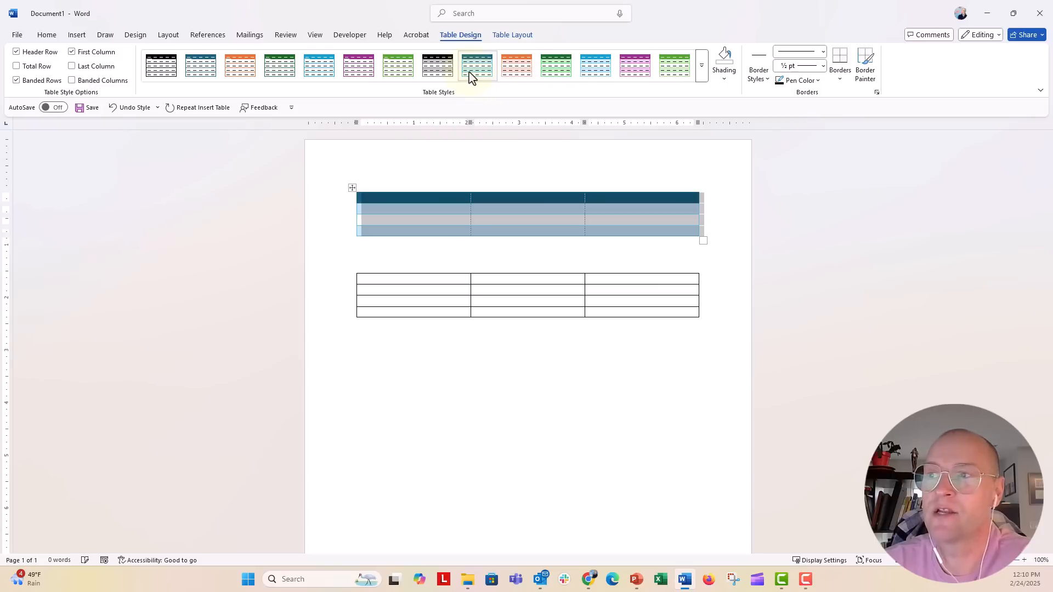
{"action": "left_click", "coordinate": [635, 66]}
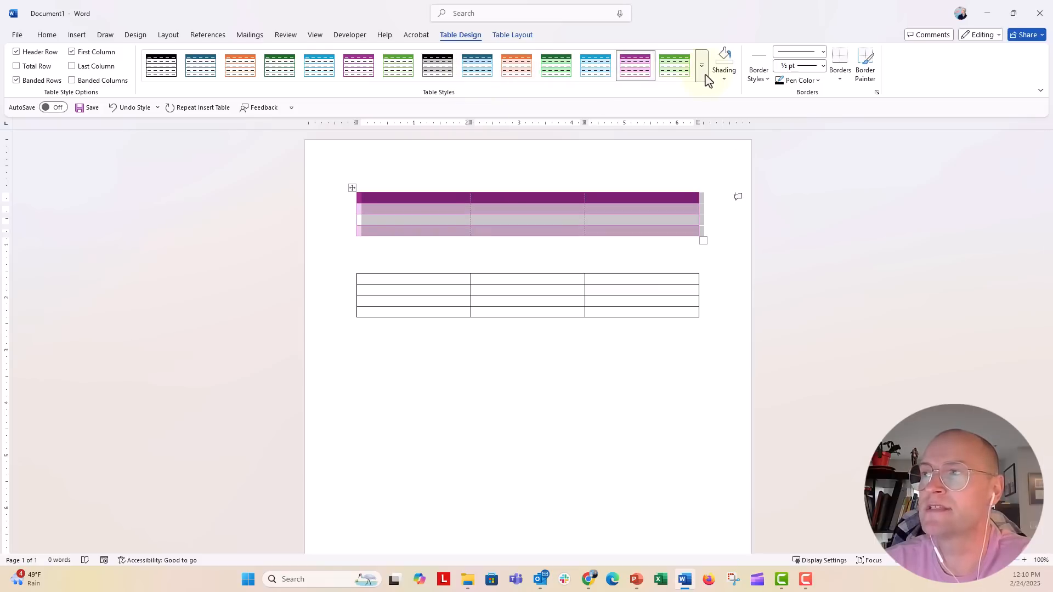
Expand the full Table Styles gallery, close it, and expand it again
{"action": "left_click", "coordinate": [701, 66]}
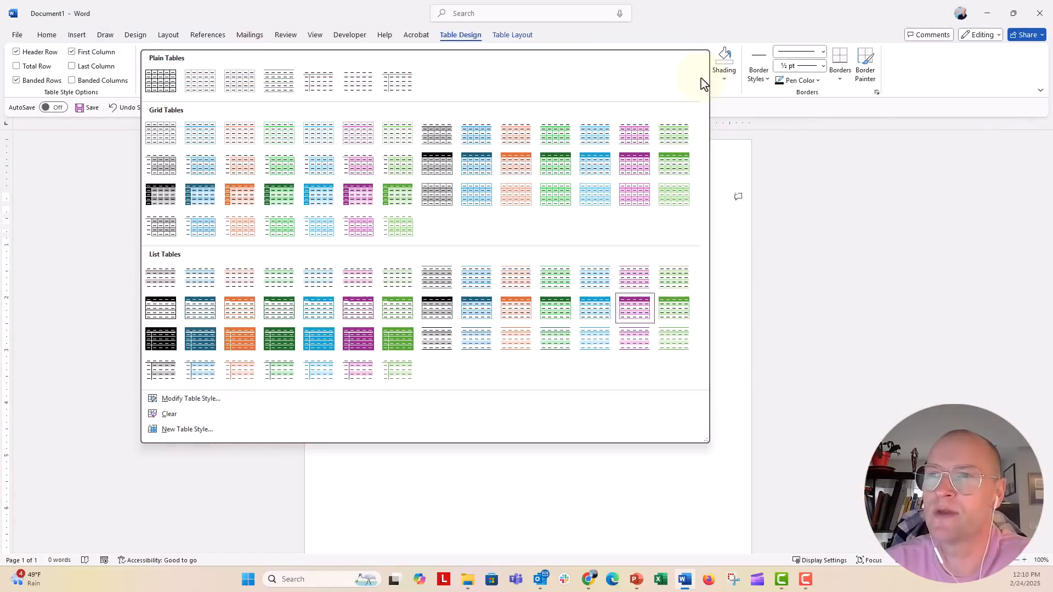
{"action": "mouse_move", "coordinate": [357, 276]}
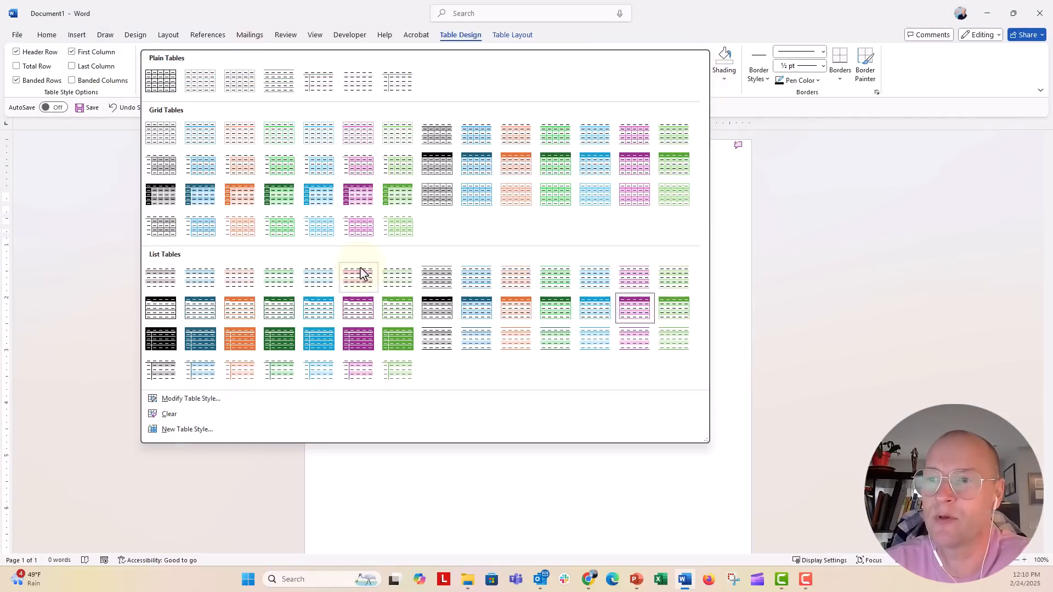
{"action": "mouse_move", "coordinate": [454, 233]}
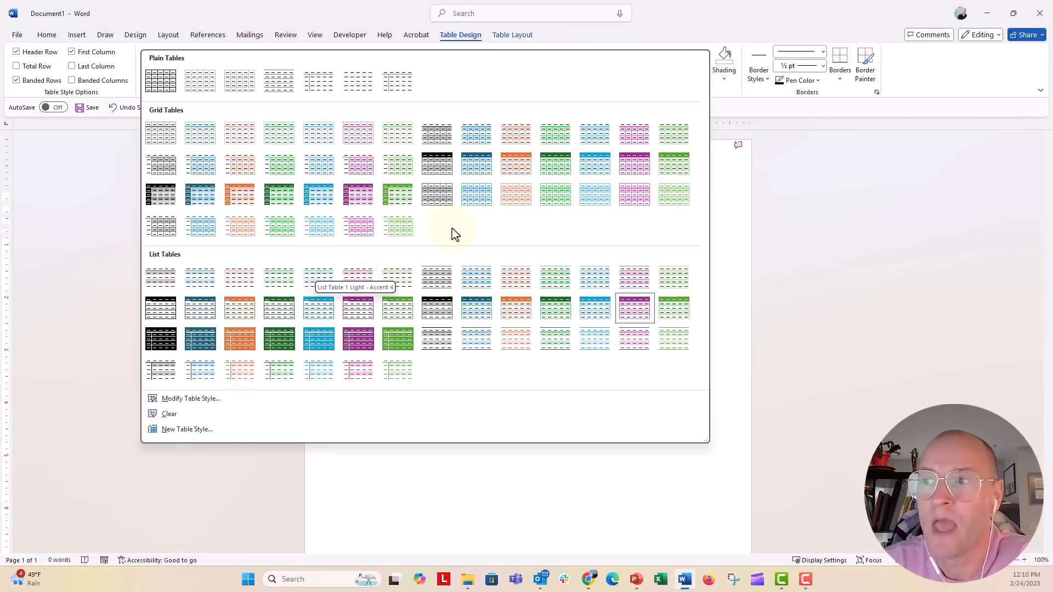
{"action": "mouse_move", "coordinate": [440, 239]}
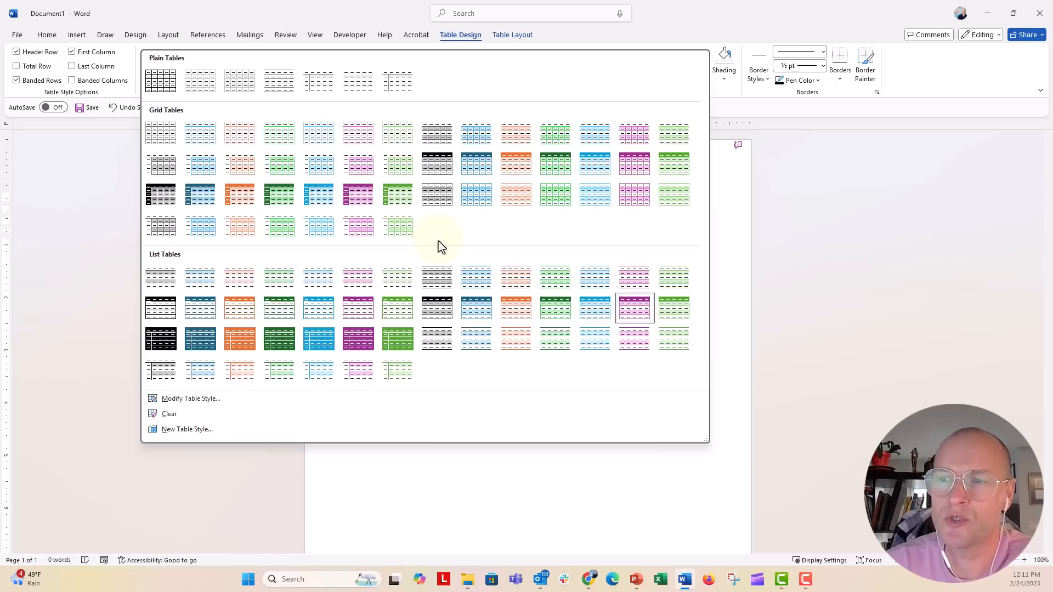
{"action": "left_click", "coordinate": [633, 308]}
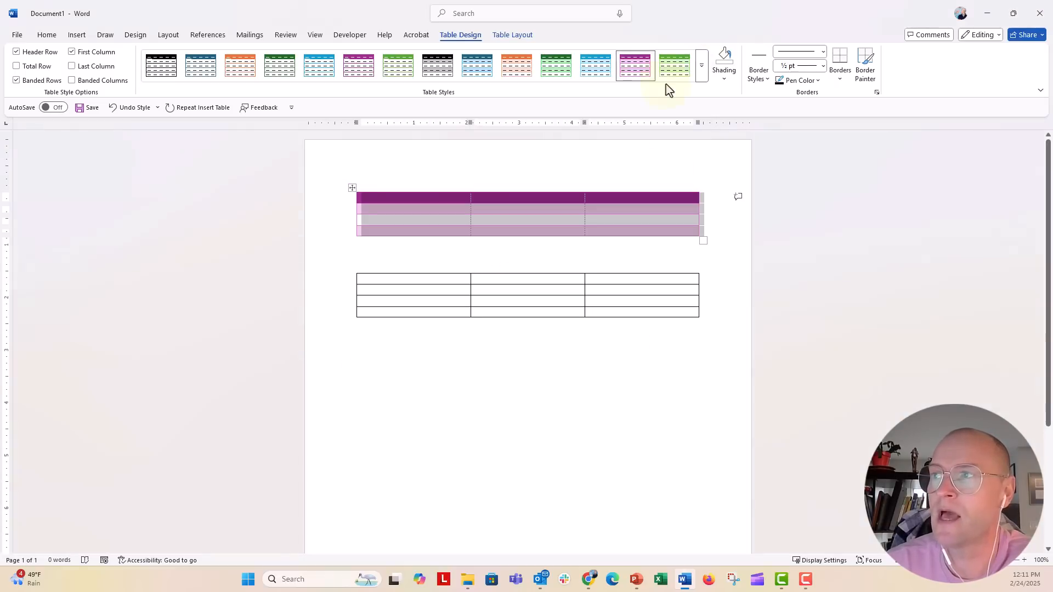
{"action": "mouse_move", "coordinate": [702, 66]}
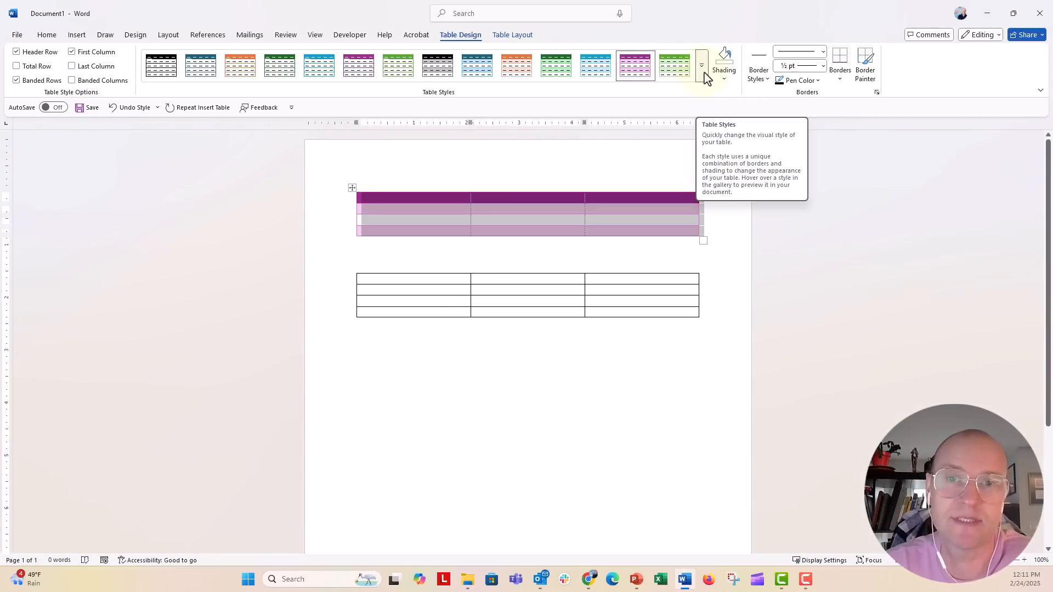
{"action": "left_click", "coordinate": [701, 65]}
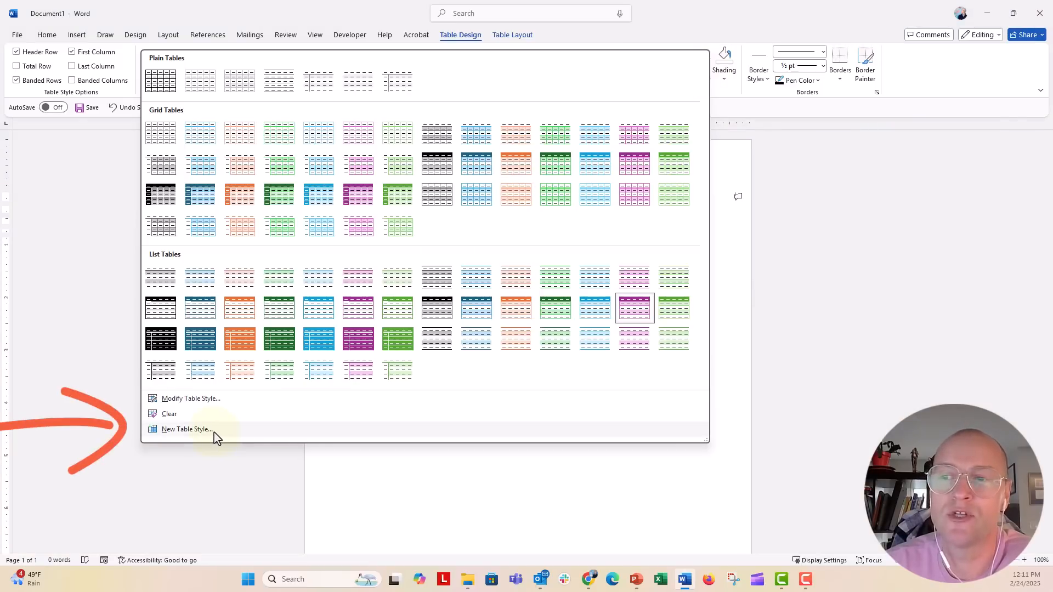
Start a new table style with black text and light grey Background 2 shading for the whole table
{"action": "left_click", "coordinate": [187, 429]}
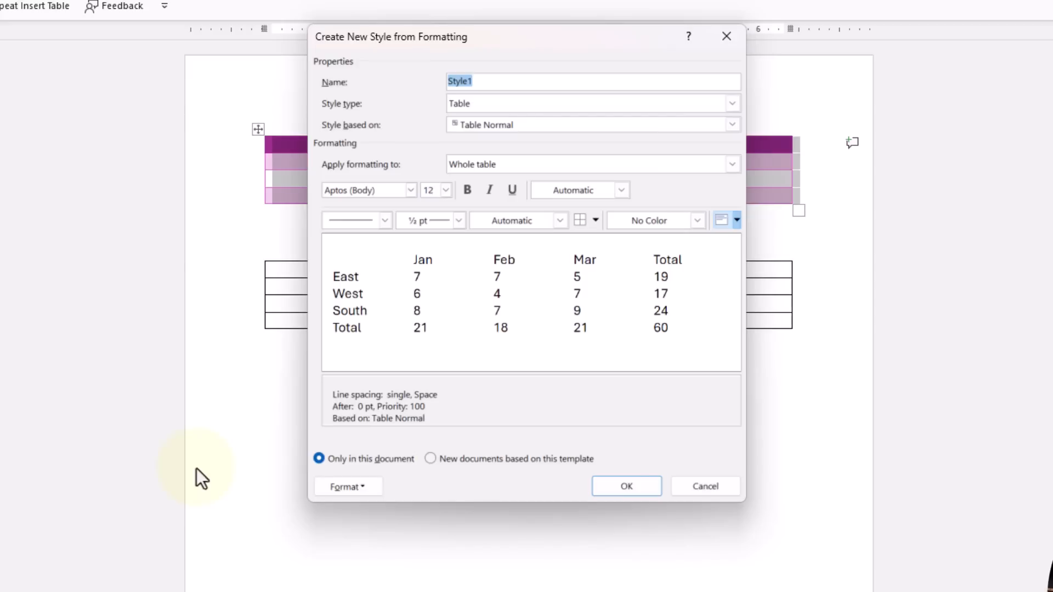
{"action": "mouse_move", "coordinate": [230, 499]}
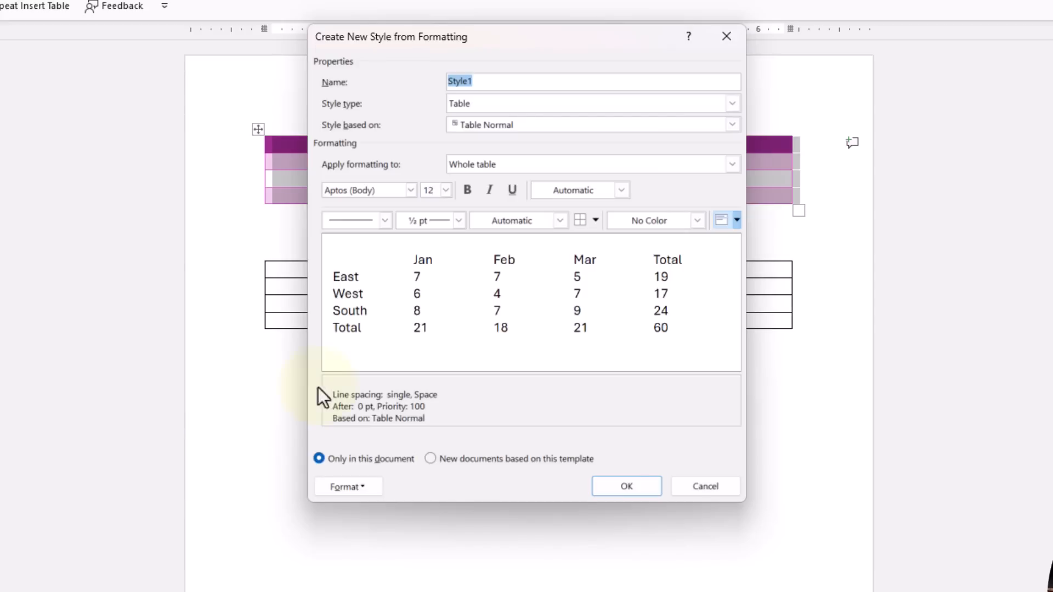
{"action": "mouse_move", "coordinate": [411, 181]}
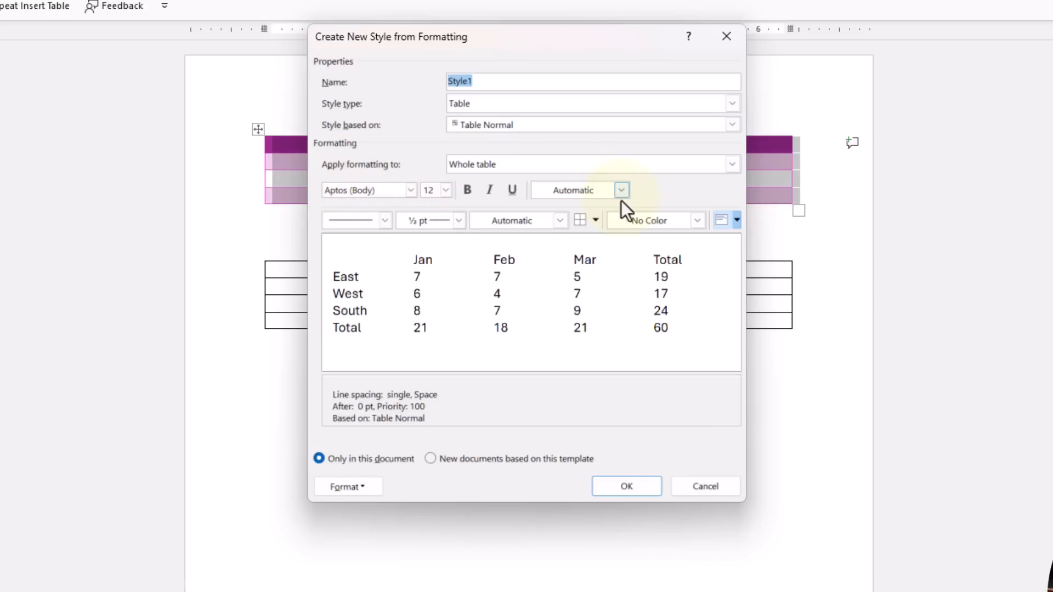
{"action": "left_click", "coordinate": [621, 191]}
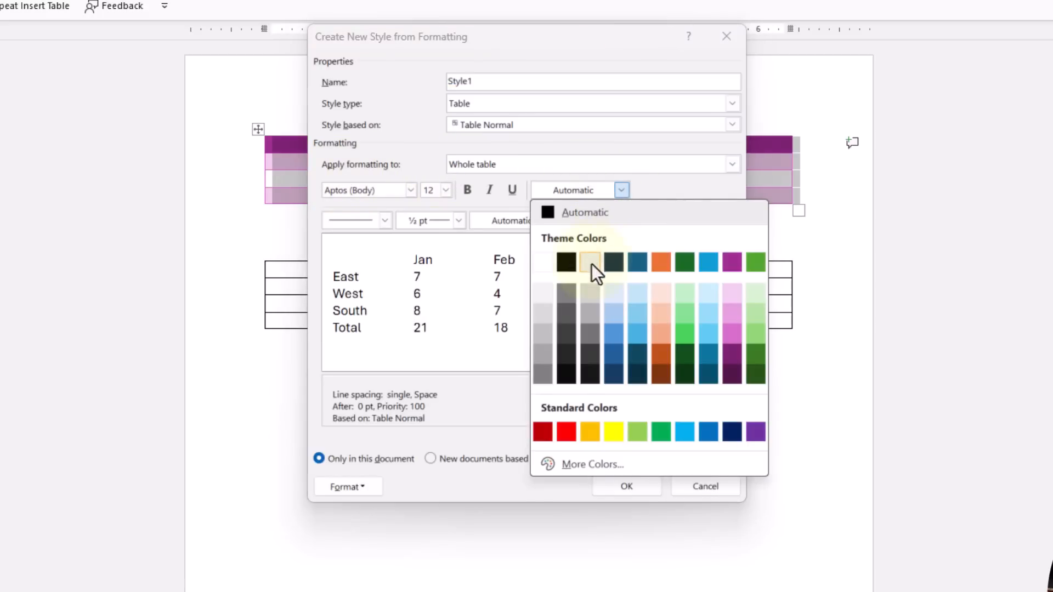
{"action": "left_click", "coordinate": [590, 262]}
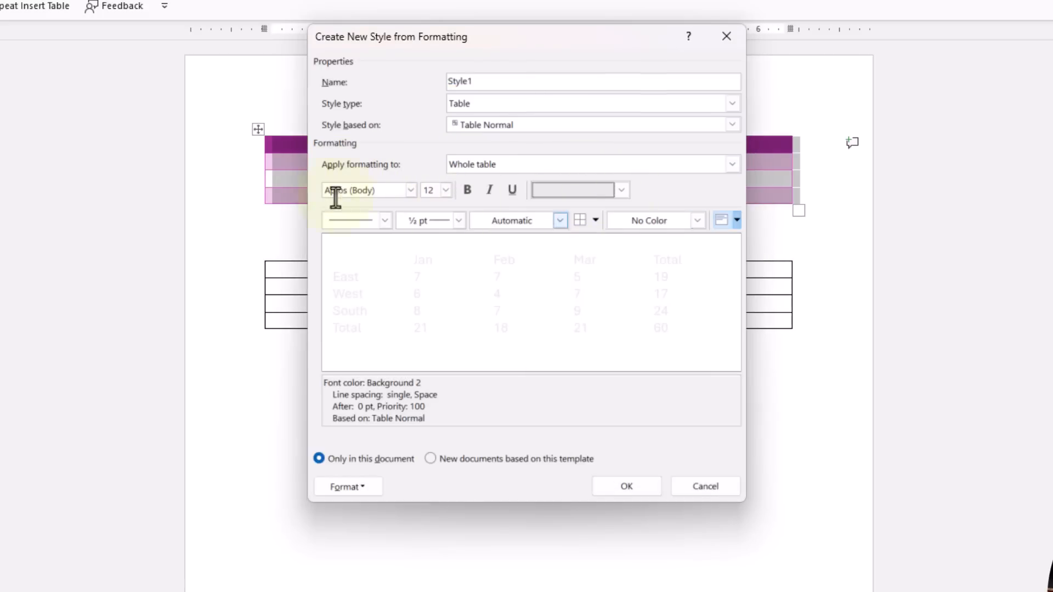
{"action": "left_click", "coordinate": [620, 190]}
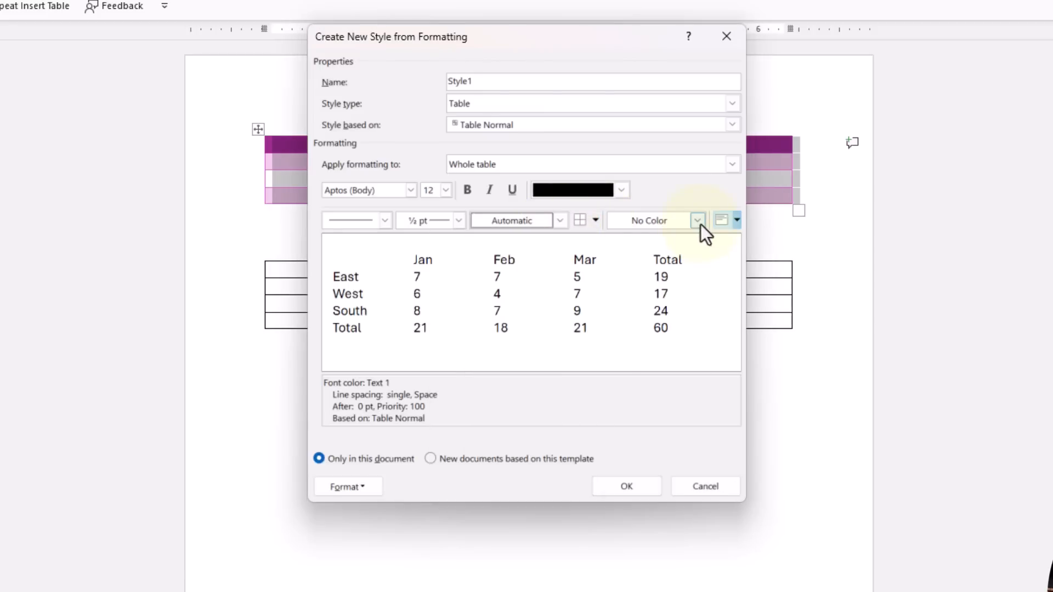
{"action": "left_click", "coordinate": [698, 220]}
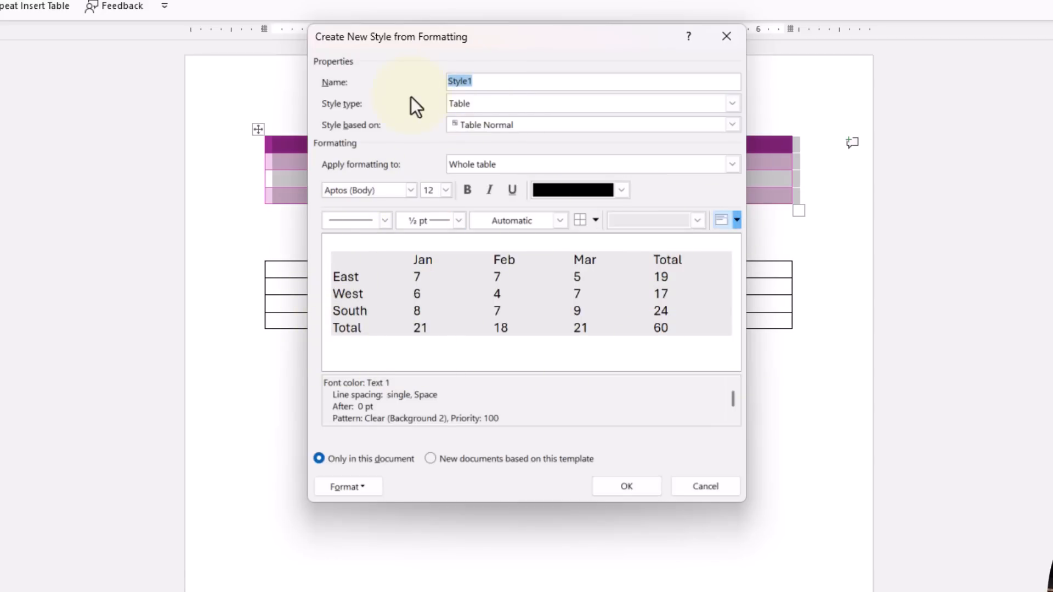
Name the style 'CUSTSTYLE' and make its header row text bold
{"action": "type", "text": "CUSTOM TABLE"}
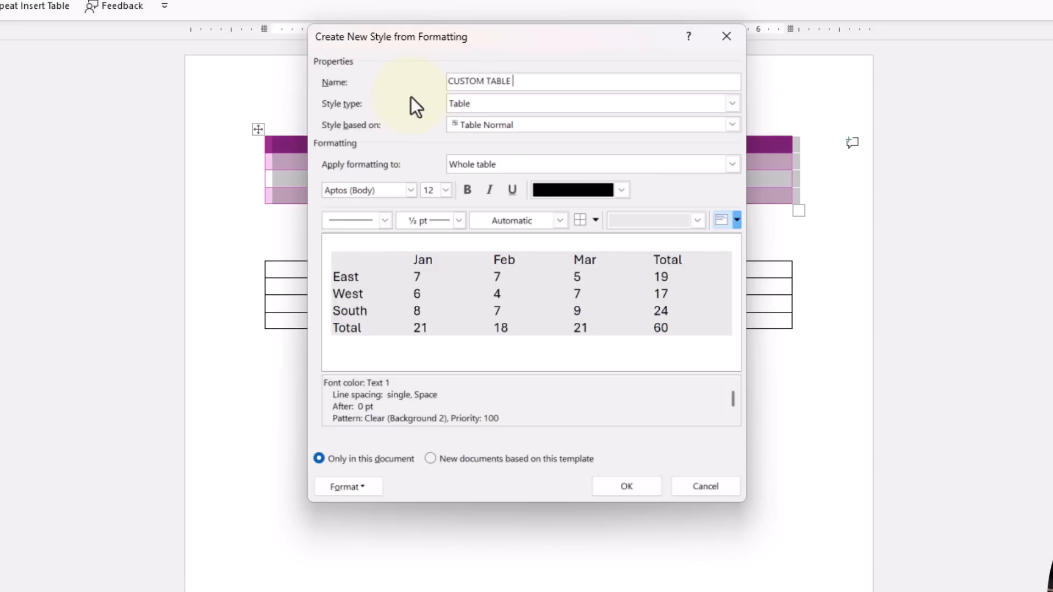
{"action": "type", "text": "STYLE"}
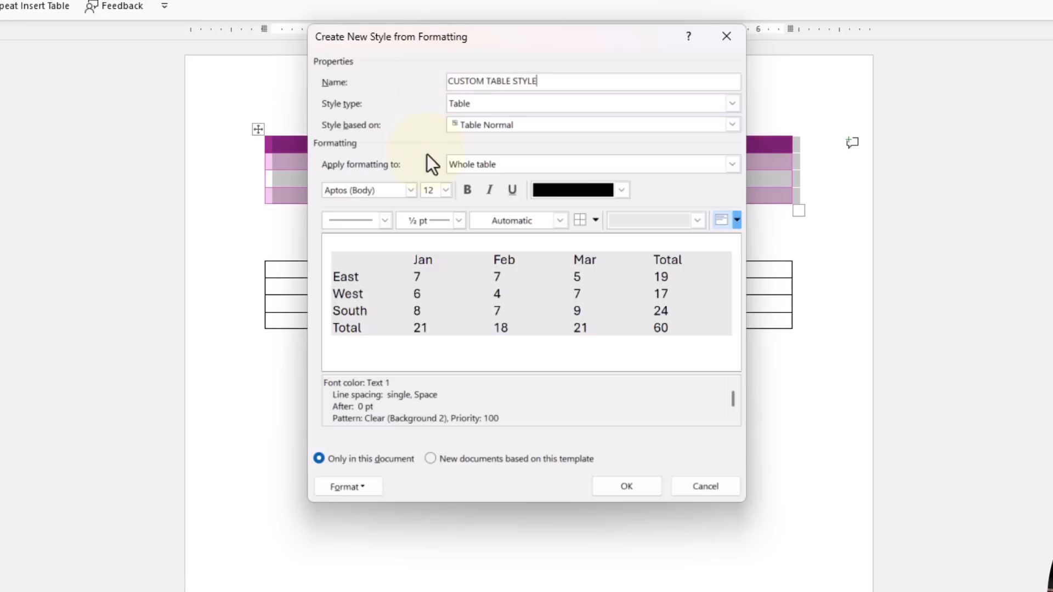
{"action": "mouse_move", "coordinate": [420, 180]}
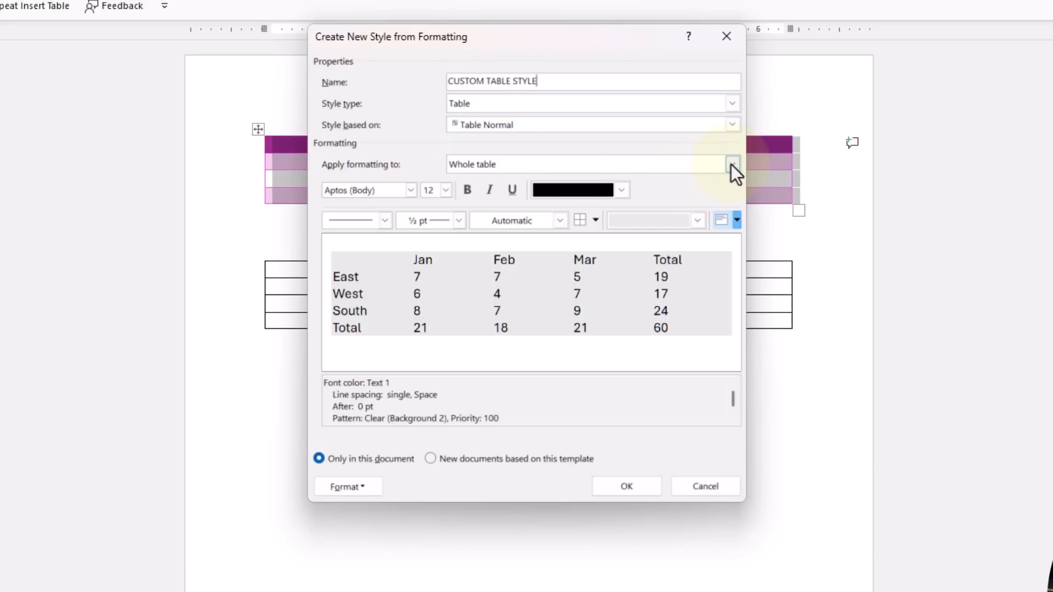
{"action": "left_click", "coordinate": [730, 163]}
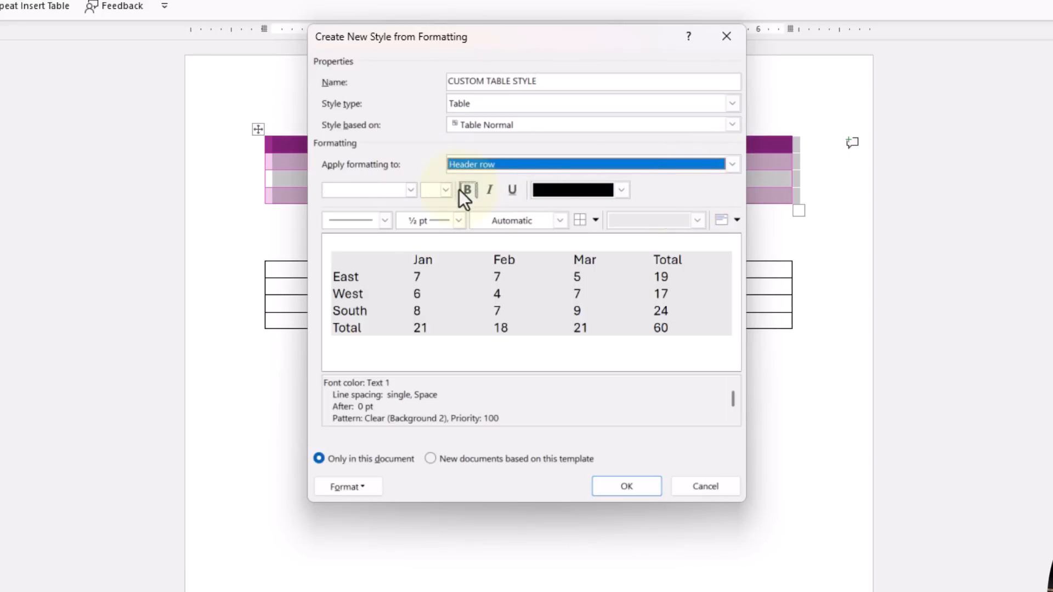
{"action": "left_click", "coordinate": [445, 190]}
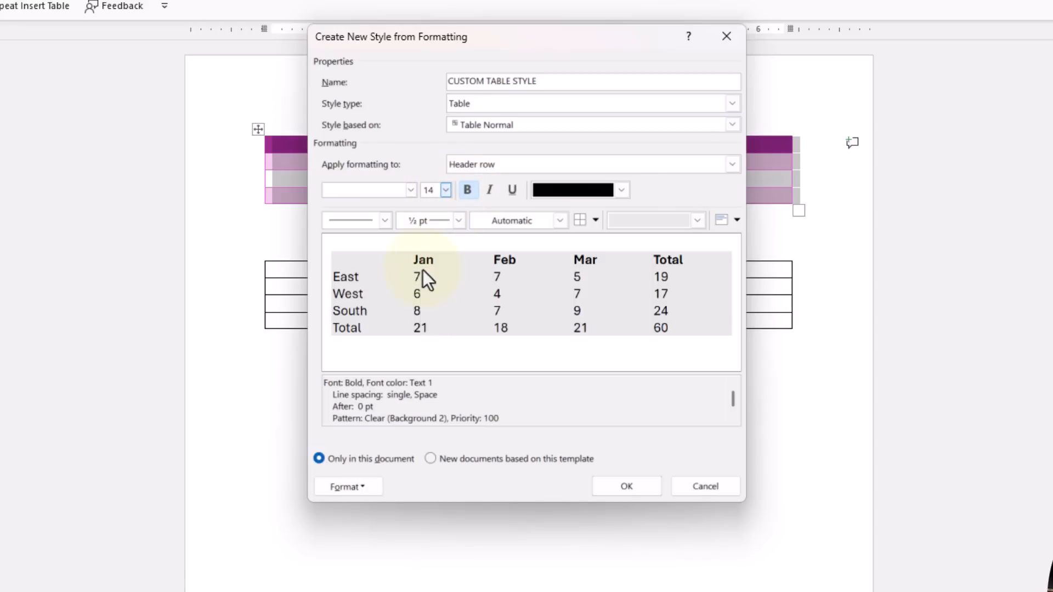
Make the first column bold at 14 pt as well
{"action": "left_click", "coordinate": [728, 165]}
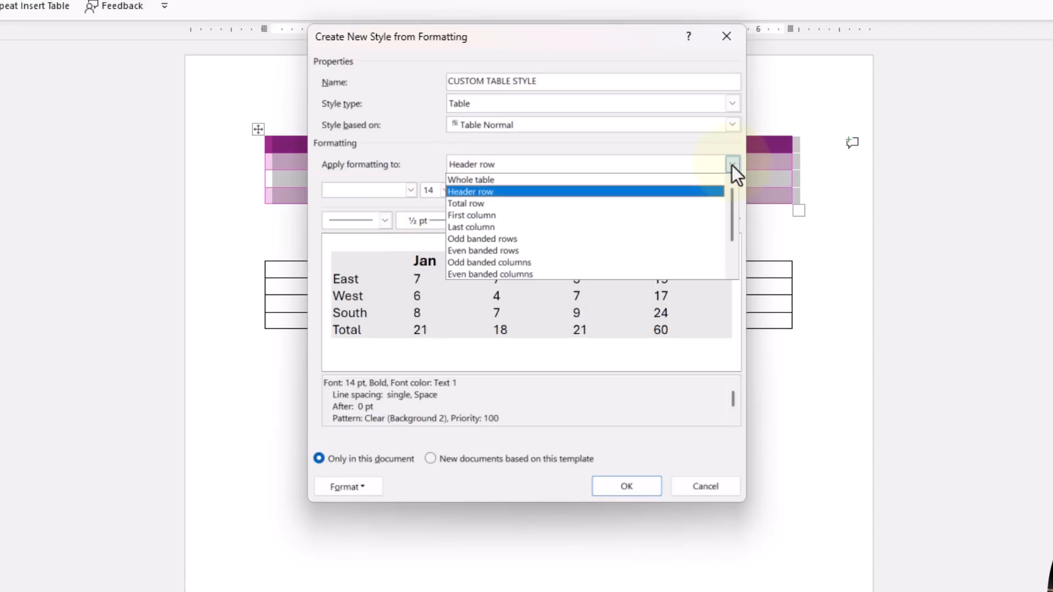
{"action": "left_click", "coordinate": [472, 215]}
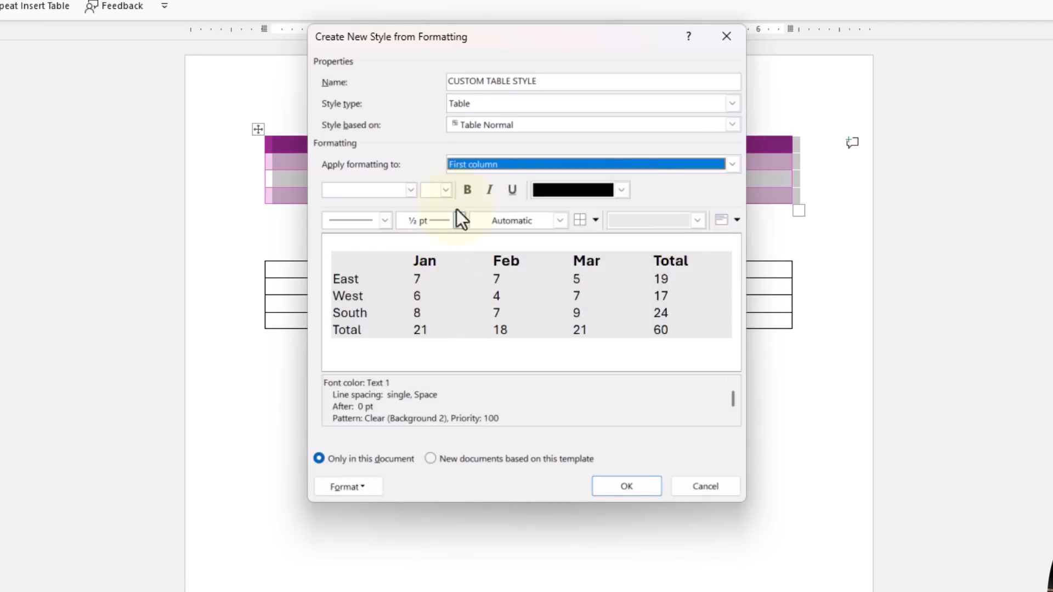
{"action": "left_click", "coordinate": [467, 191]}
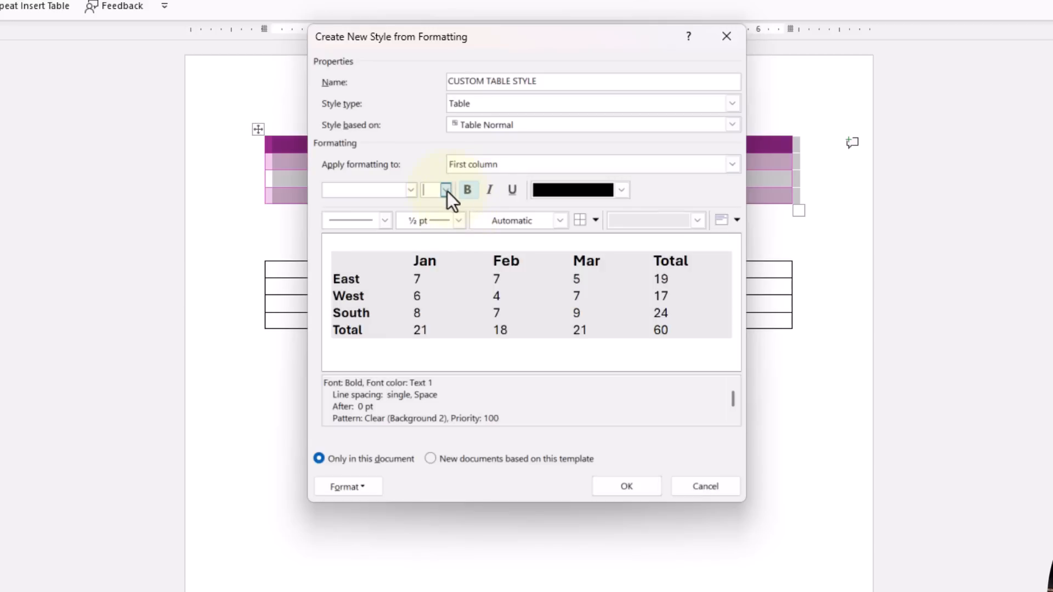
{"action": "left_click", "coordinate": [445, 191]}
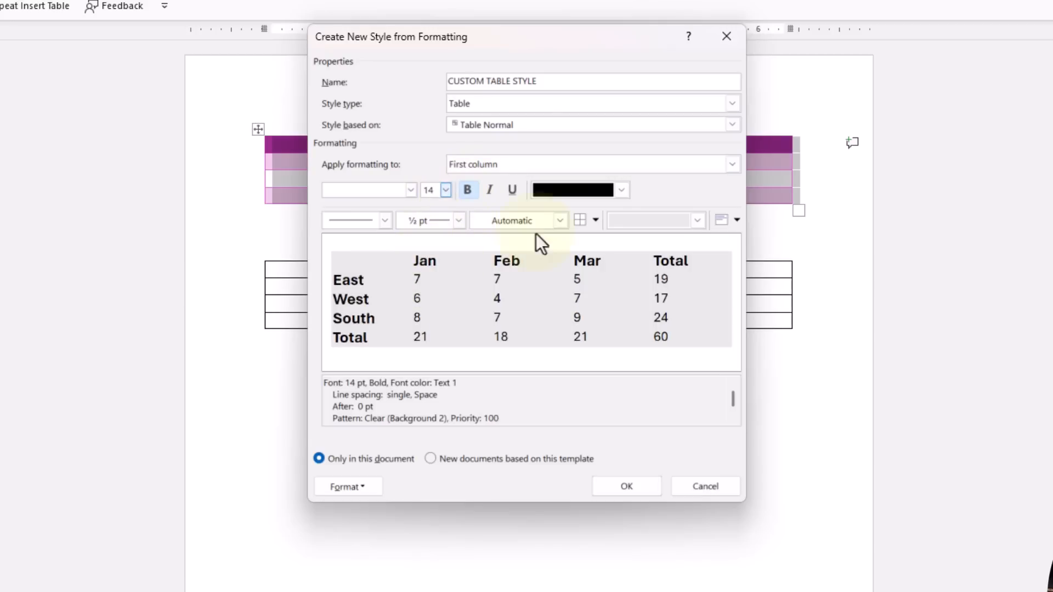
{"action": "left_click", "coordinate": [728, 164]}
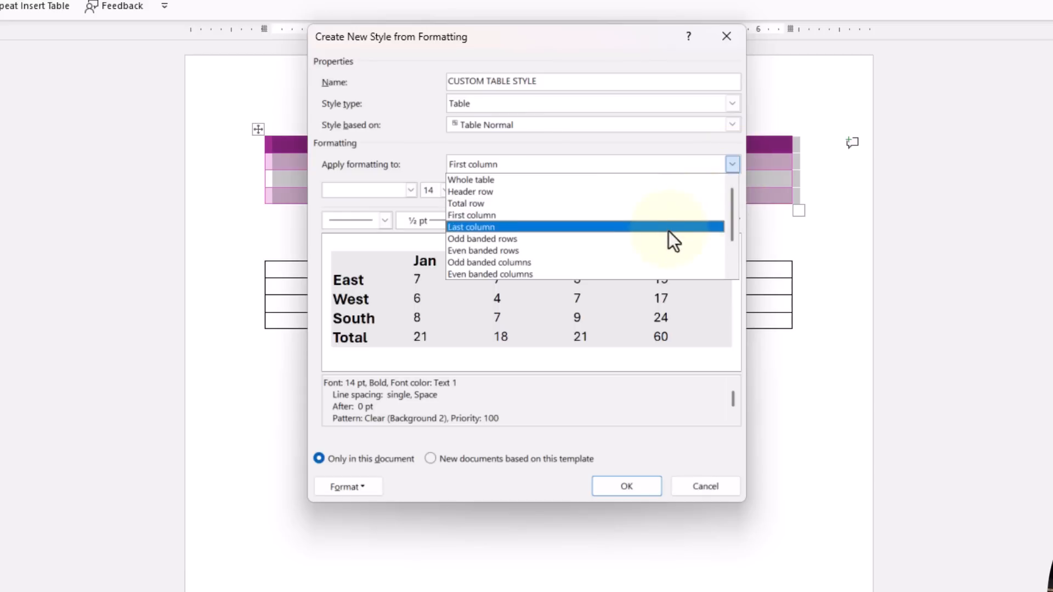
Shade the odd banded rows light orange, then move on to the even banded rows
{"action": "left_click", "coordinate": [483, 239]}
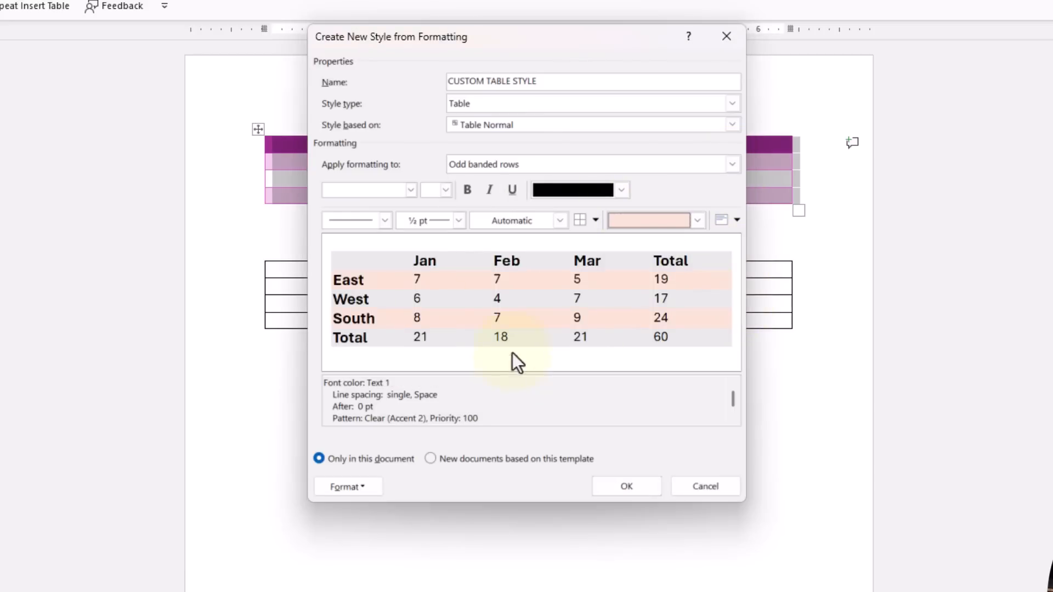
{"action": "left_click", "coordinate": [731, 165]}
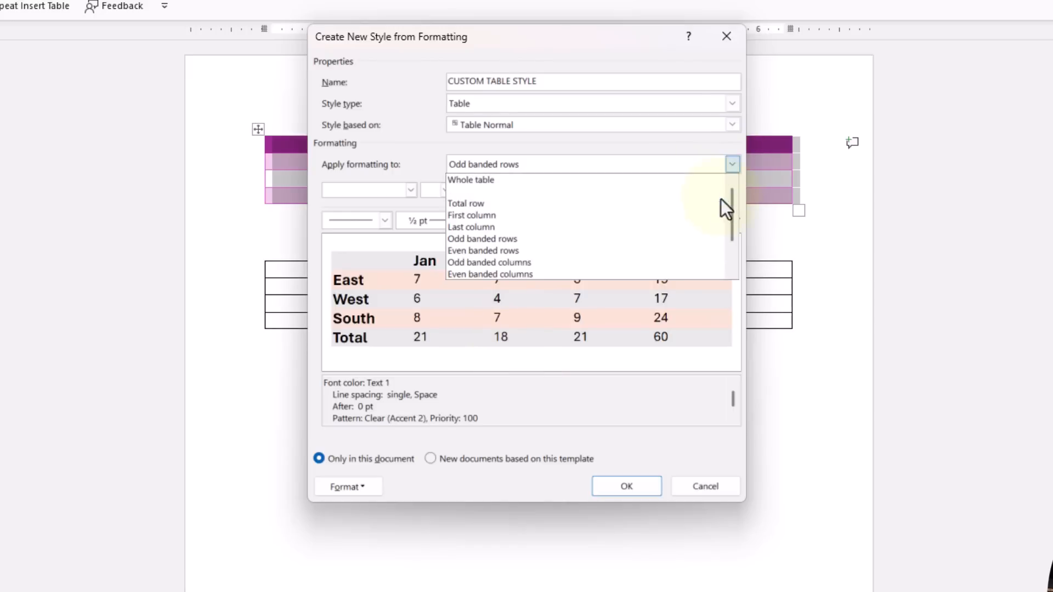
{"action": "left_click", "coordinate": [483, 250]}
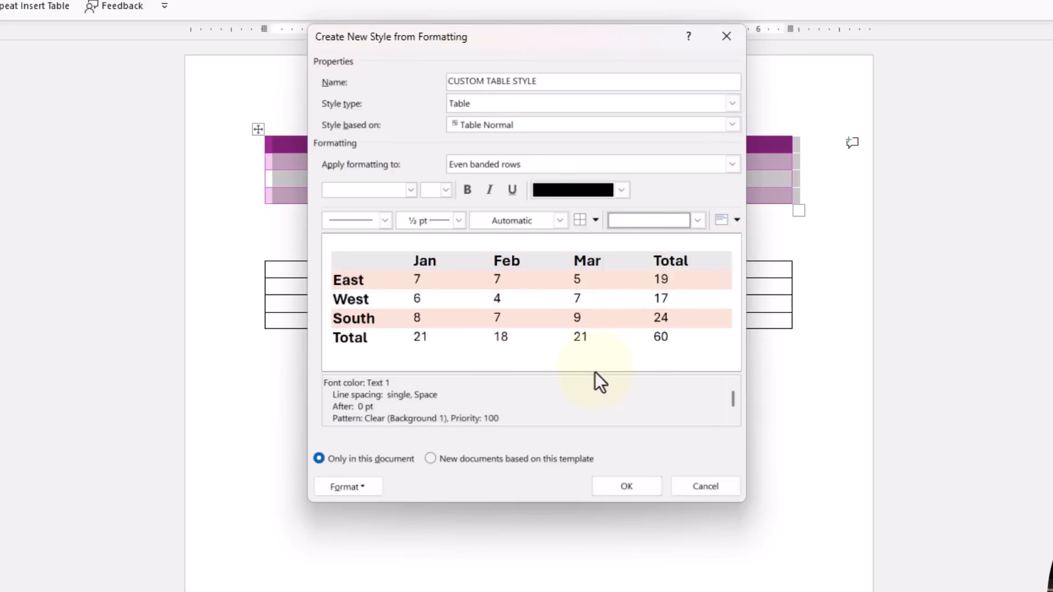
{"action": "mouse_move", "coordinate": [697, 195]}
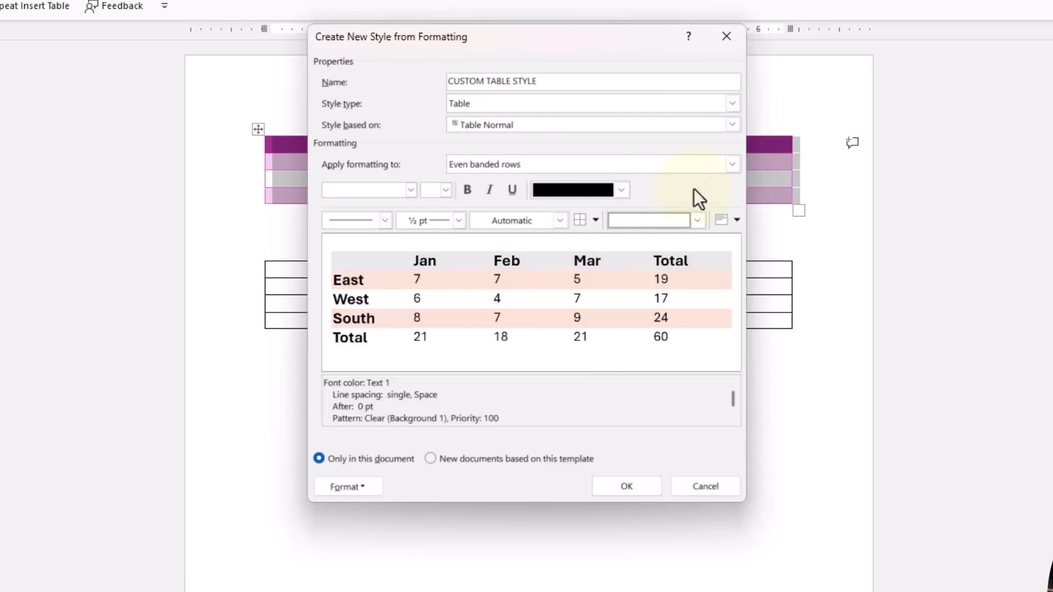
Give the header row a dark orange fill with white text
{"action": "left_click", "coordinate": [731, 165]}
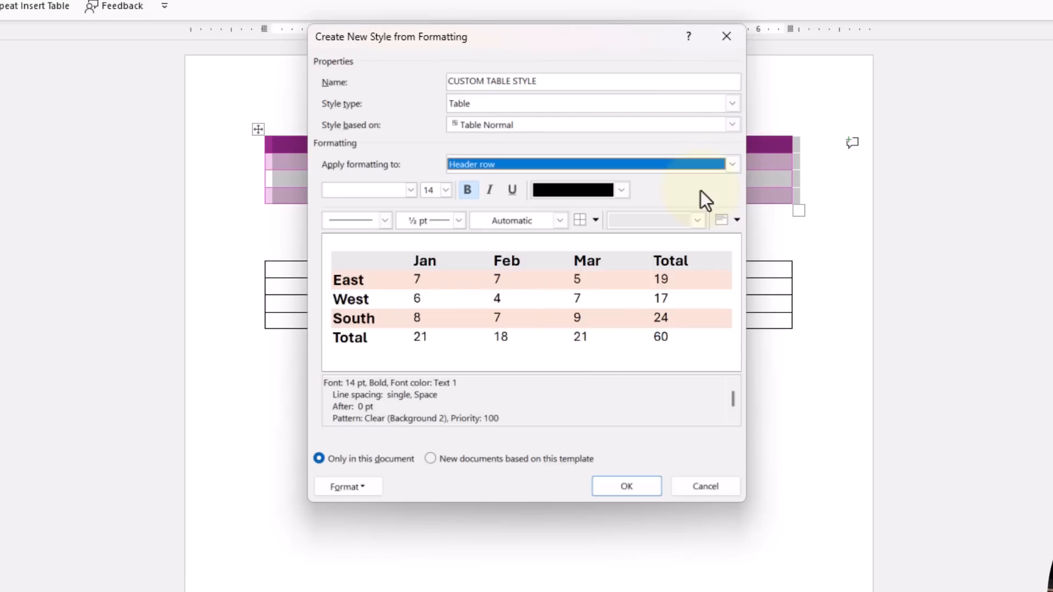
{"action": "left_click", "coordinate": [620, 189]}
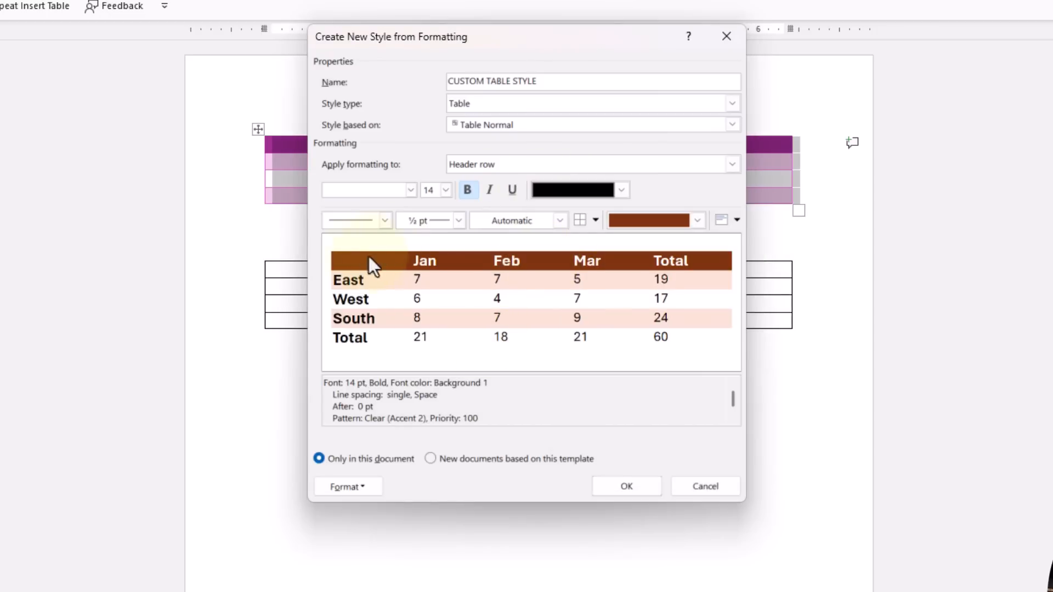
{"action": "mouse_move", "coordinate": [300, 303]}
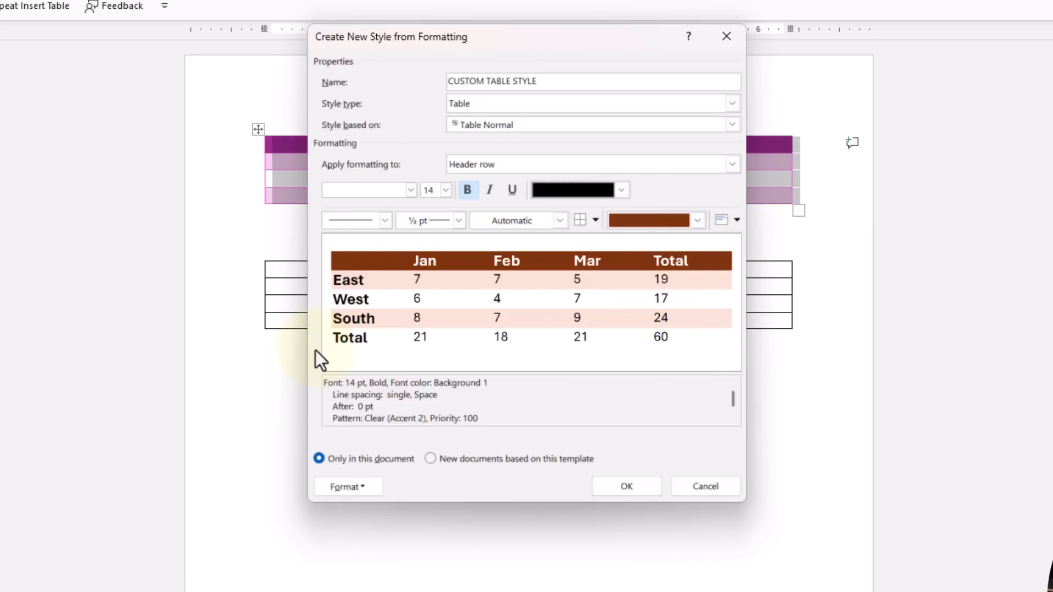
Save the custom style, insert a new 4x6 table below the others and select it
{"action": "left_click", "coordinate": [626, 485]}
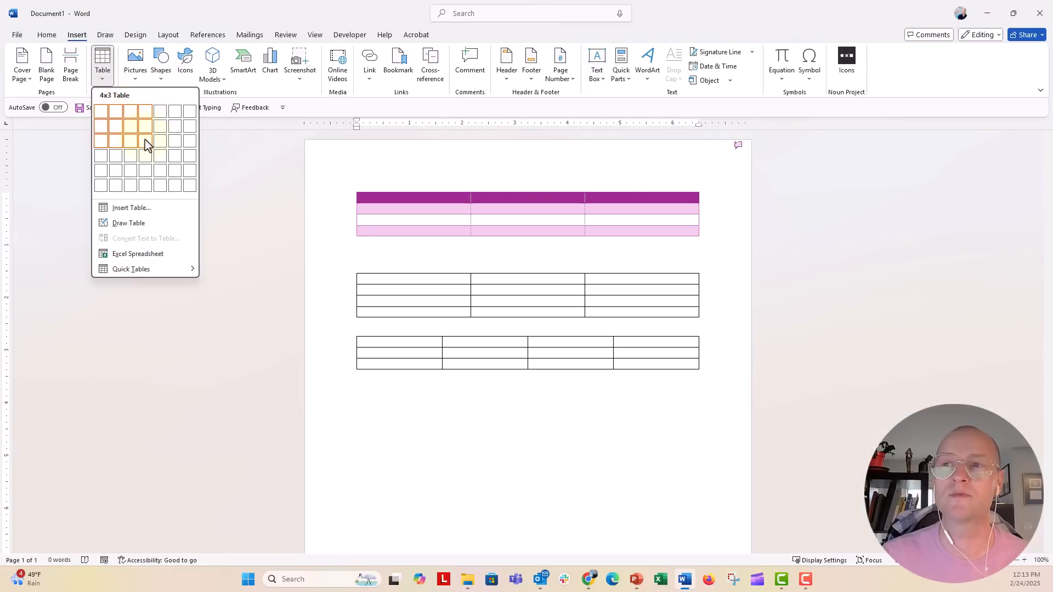
{"action": "left_click", "coordinate": [146, 140]}
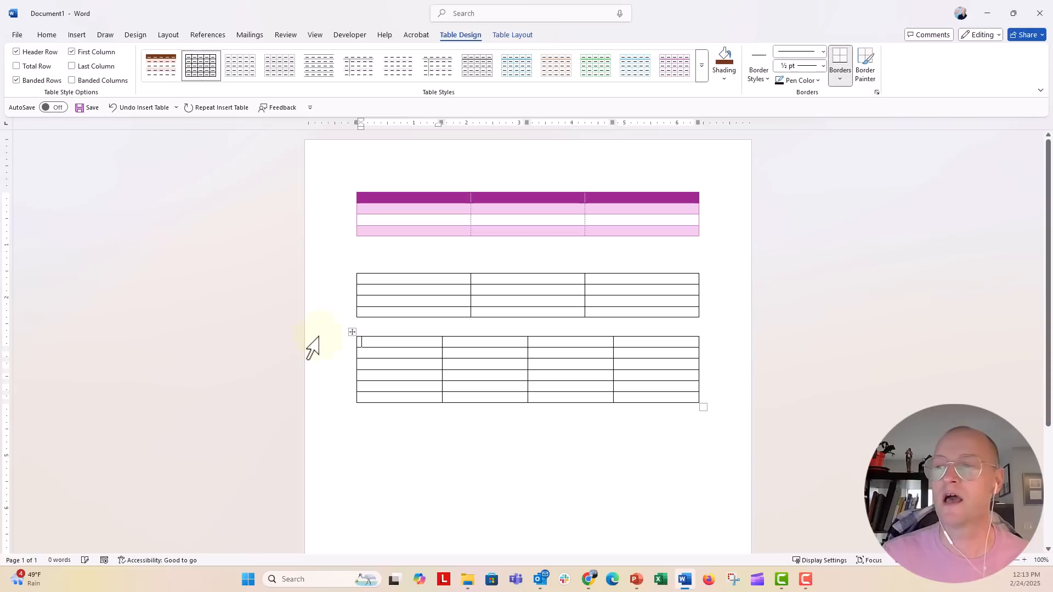
{"action": "left_click", "coordinate": [353, 331]}
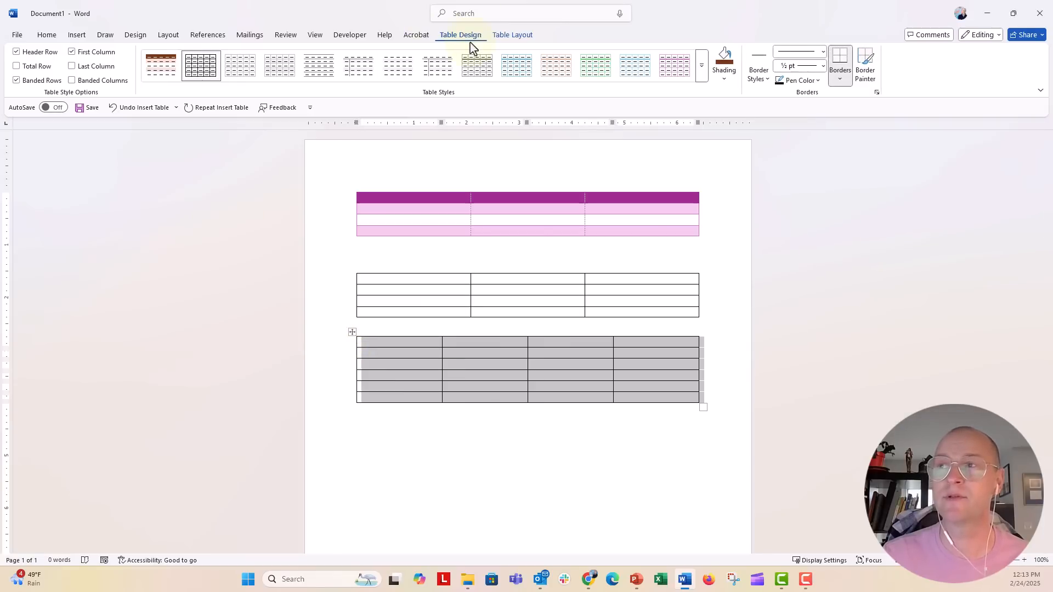
{"action": "mouse_move", "coordinate": [702, 75]}
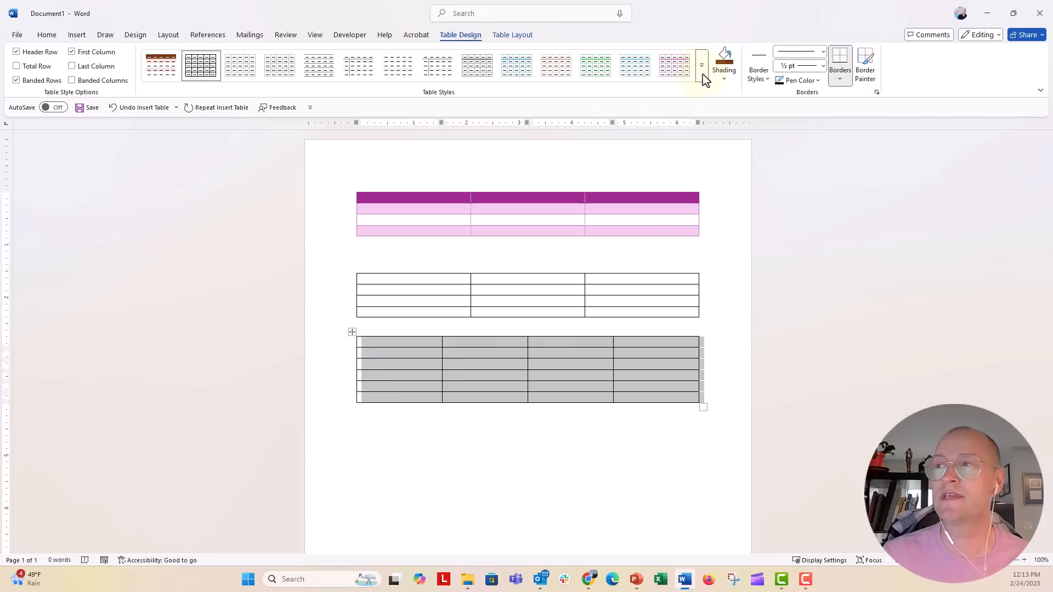
Expand the Table Styles gallery showing the saved custom style at the top
{"action": "left_click", "coordinate": [702, 65]}
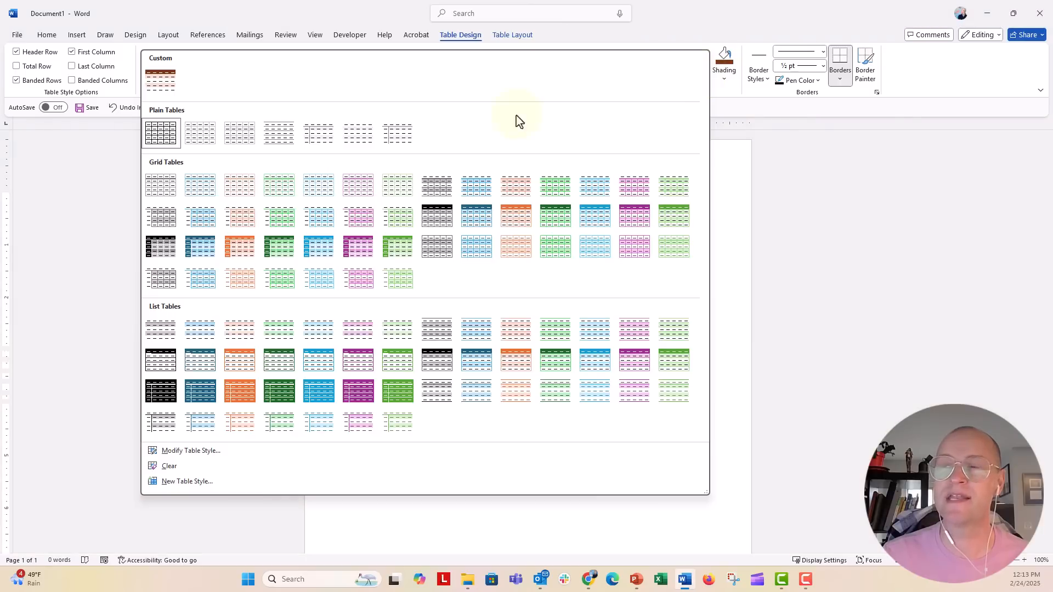
{"action": "mouse_move", "coordinate": [191, 87]}
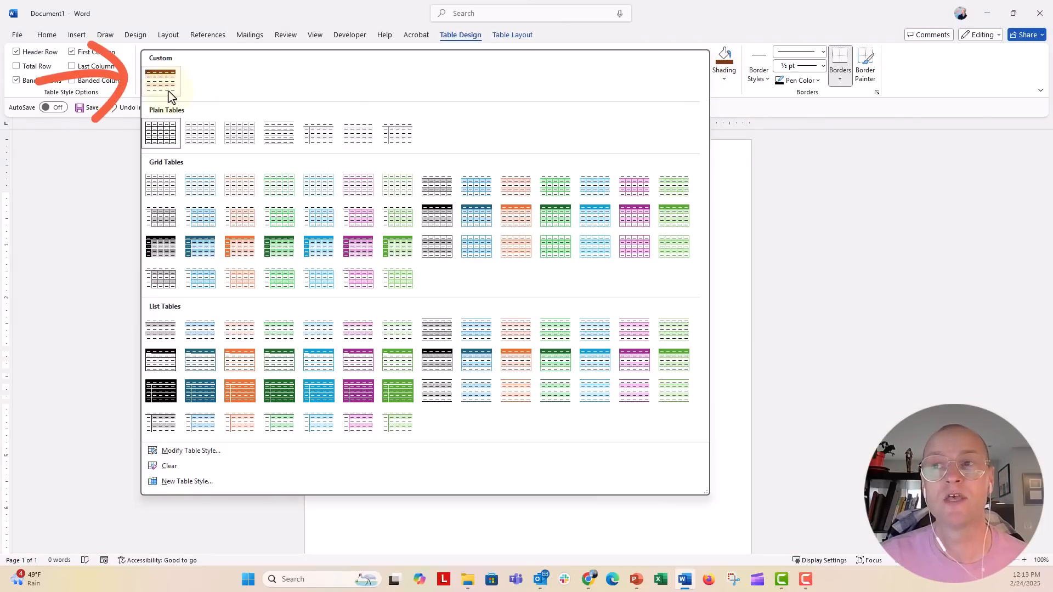
{"action": "mouse_move", "coordinate": [164, 87]}
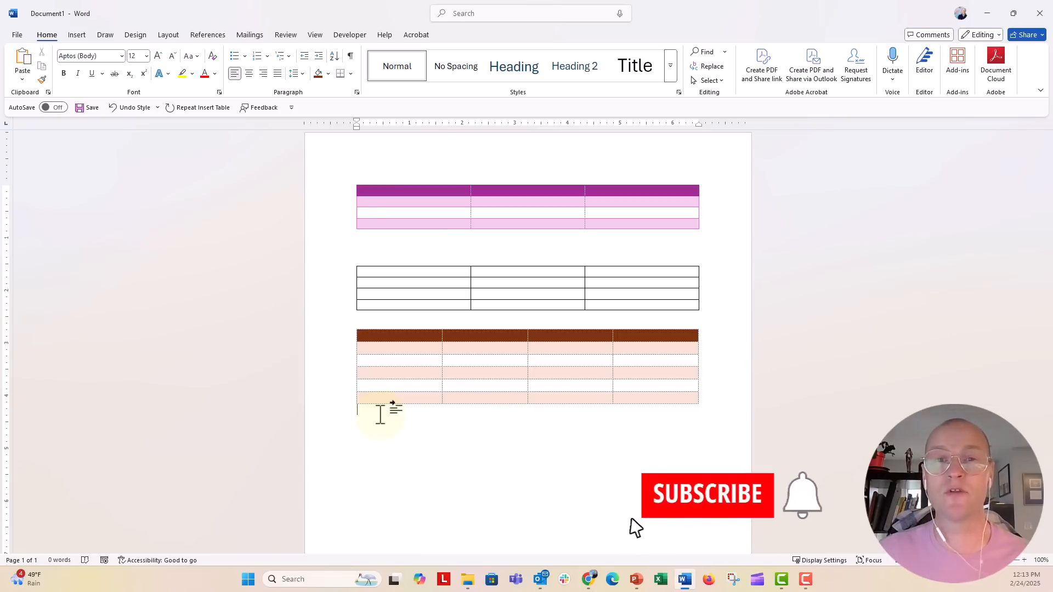
{"action": "left_click", "coordinate": [708, 496]}
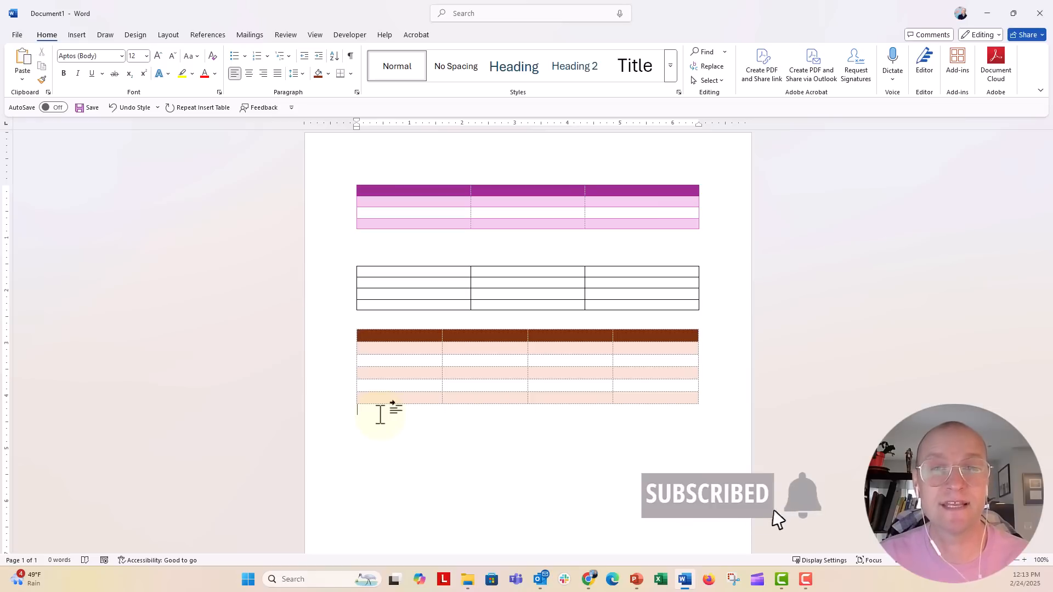
{"action": "mouse_move", "coordinate": [726, 523]}
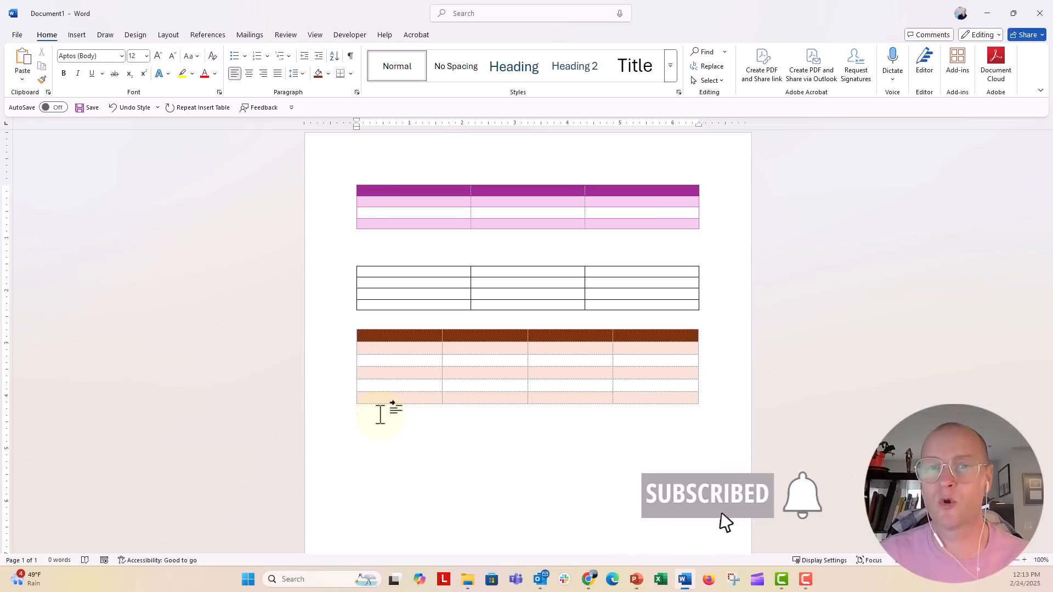
{"action": "mouse_move", "coordinate": [631, 527]}
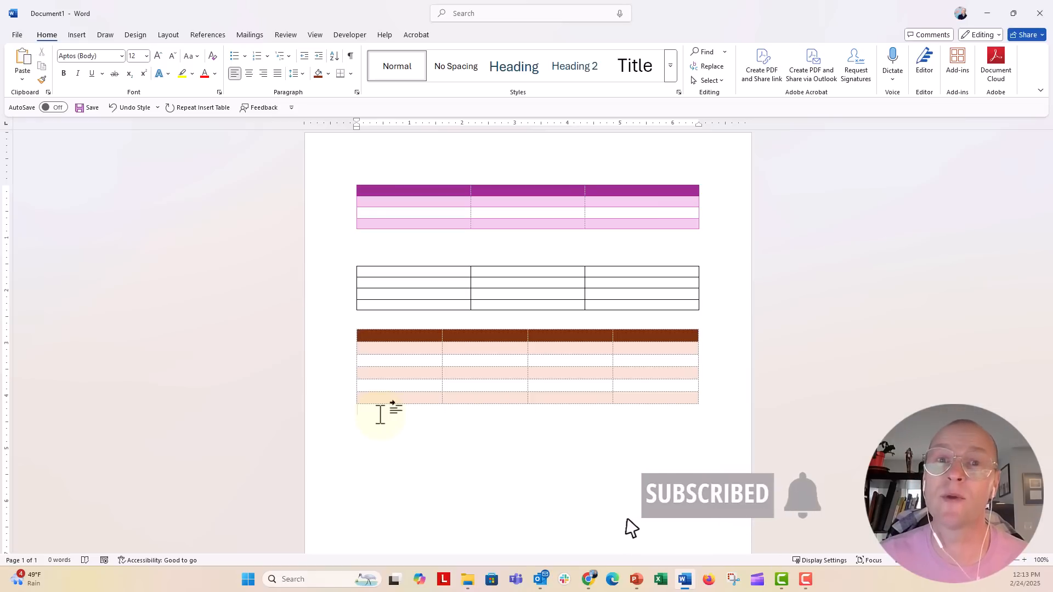